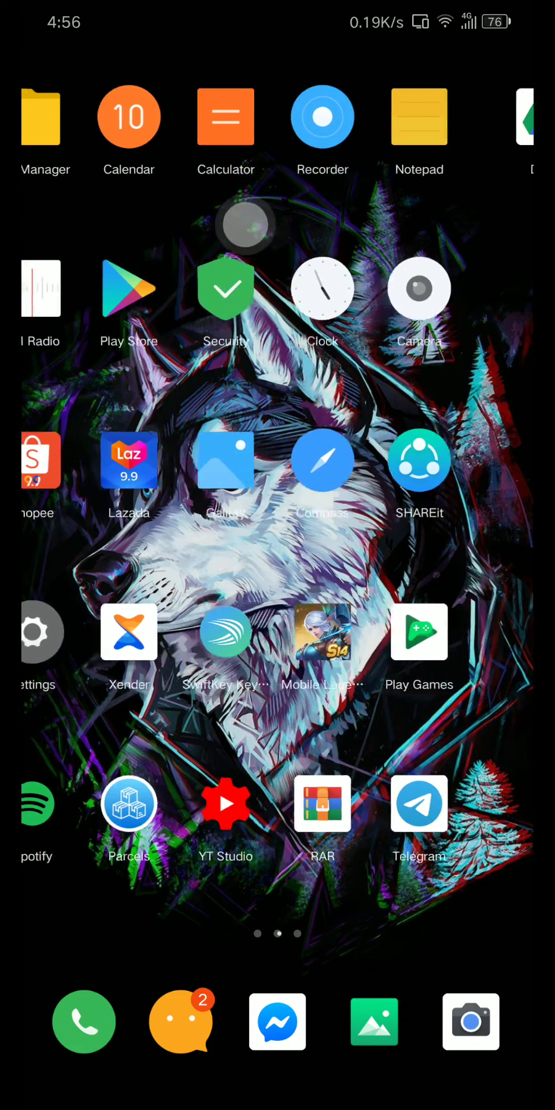
# - Launch the Security app from the home screen page that holds its icon
pyautogui.hscroll(-3)
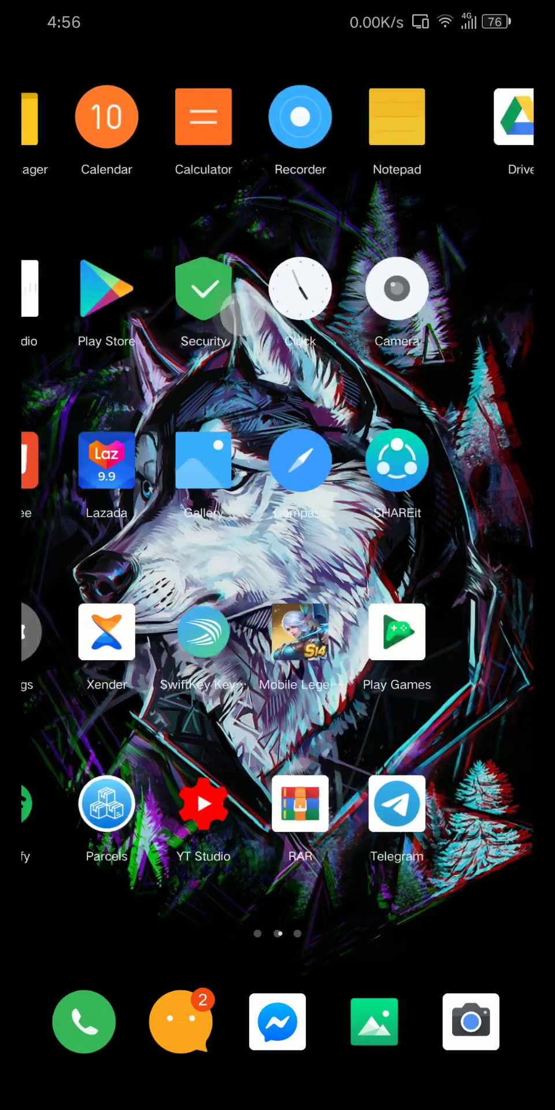
pyautogui.click(203, 289)
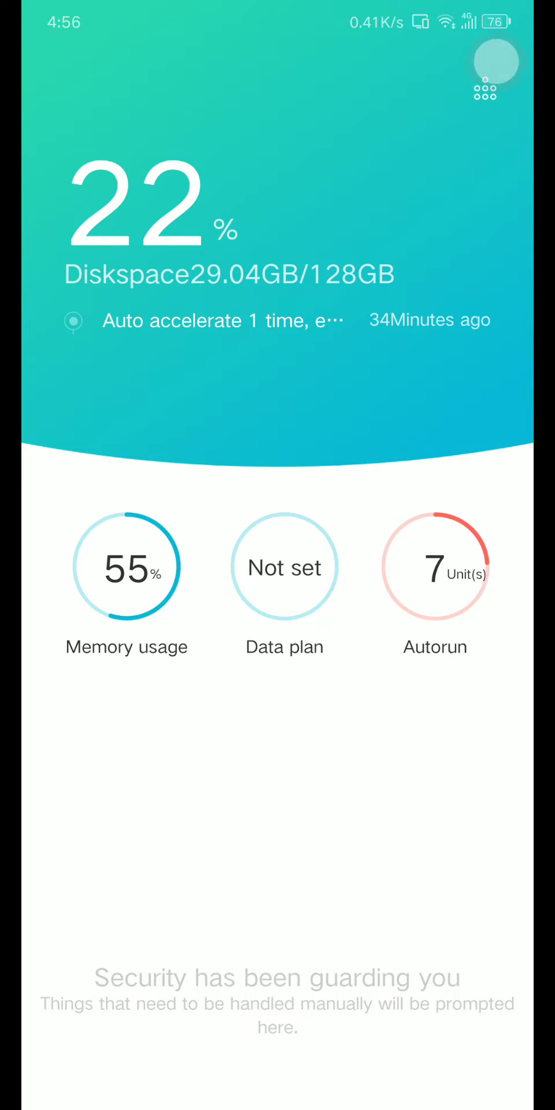
# - In the Autostart Apps list, switch Facebook's autostart off and then back on
pyautogui.click(485, 86)
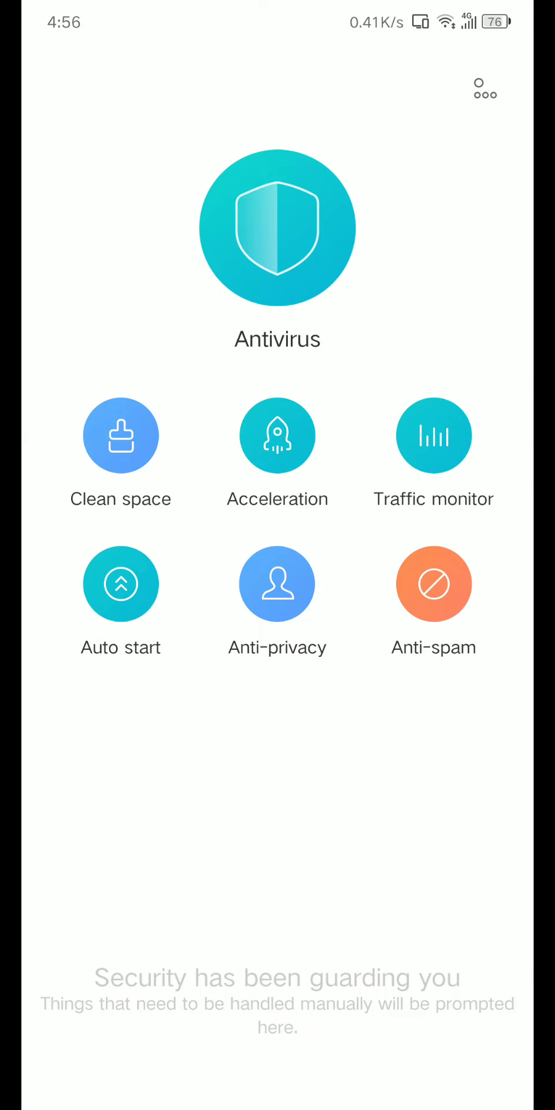
pyautogui.click(121, 583)
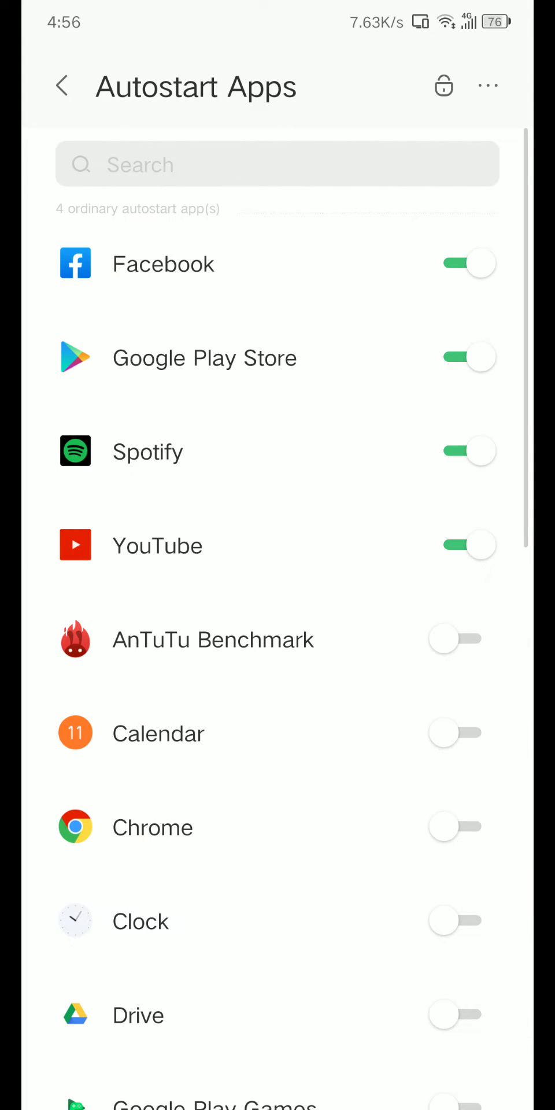
pyautogui.scroll(-3)
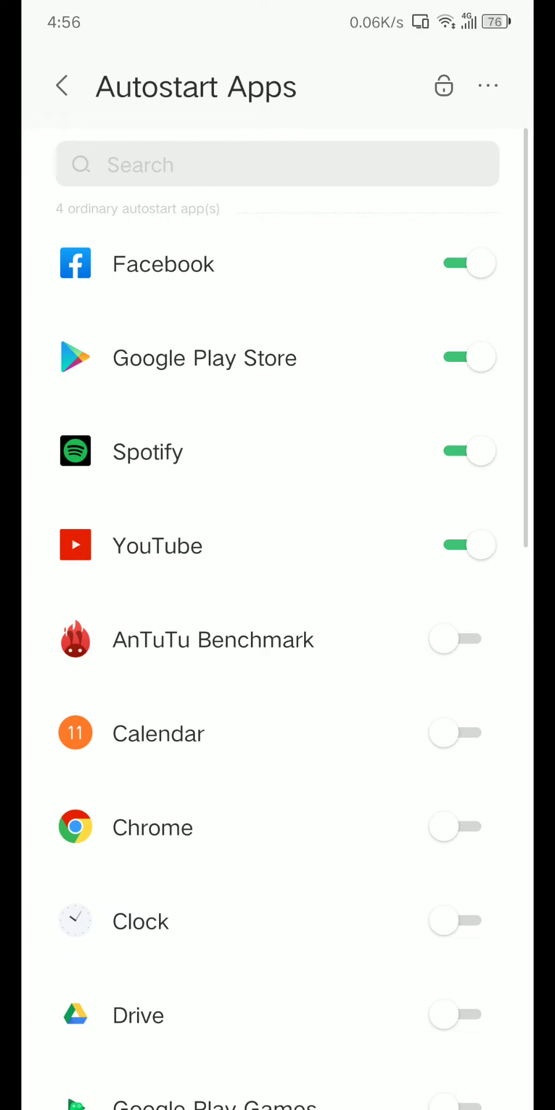
pyautogui.click(467, 263)
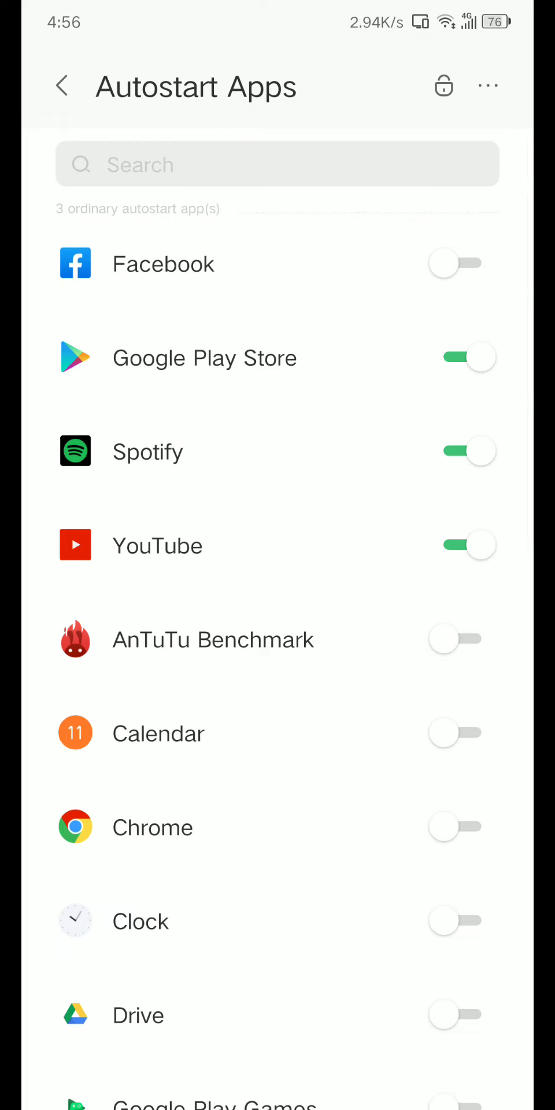
pyautogui.click(467, 263)
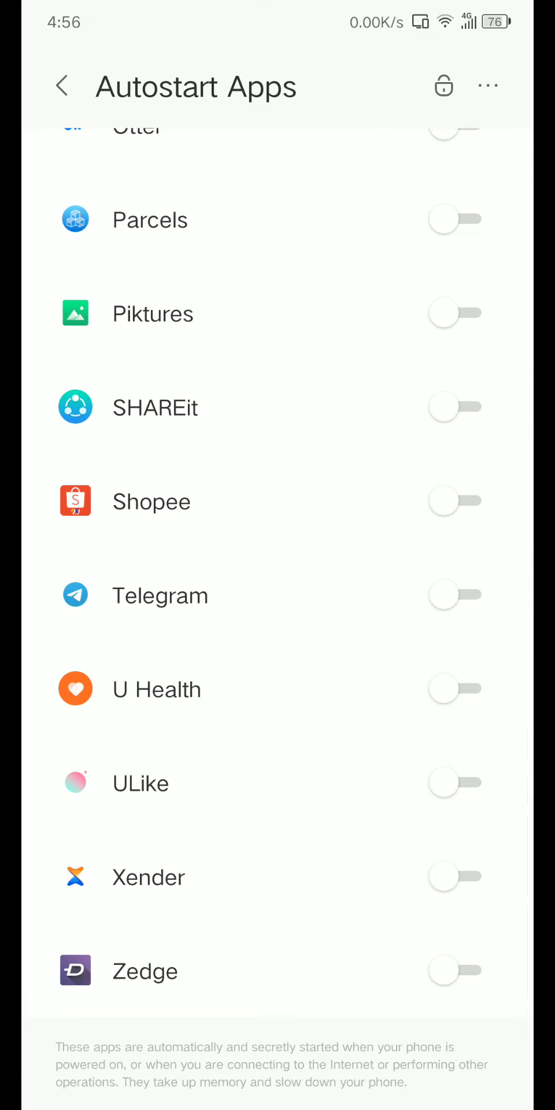
# - Review the Associated Autostart list and return to the Autostart Manager summary
pyautogui.click(62, 86)
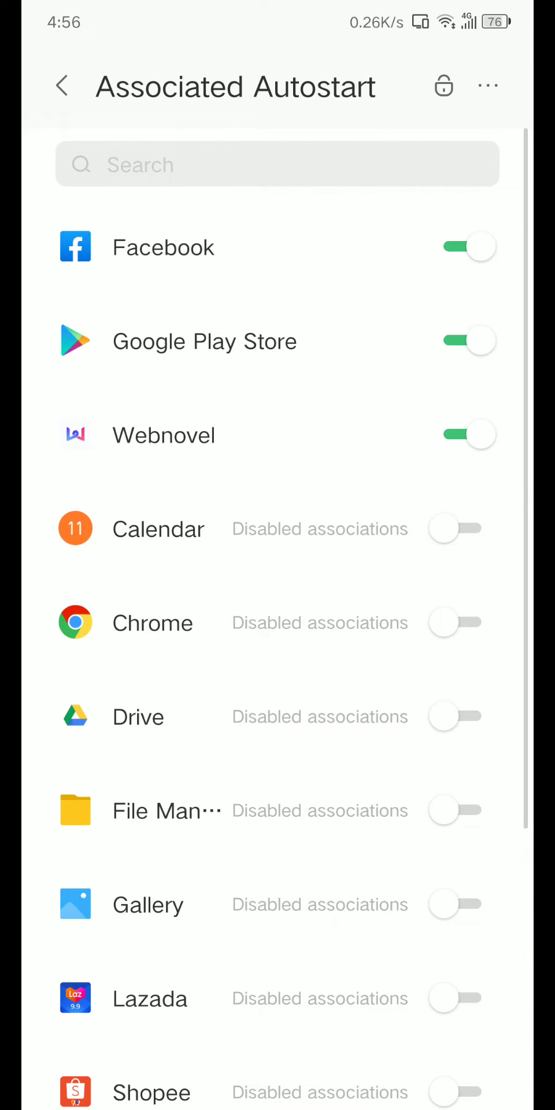
pyautogui.scroll(-3)
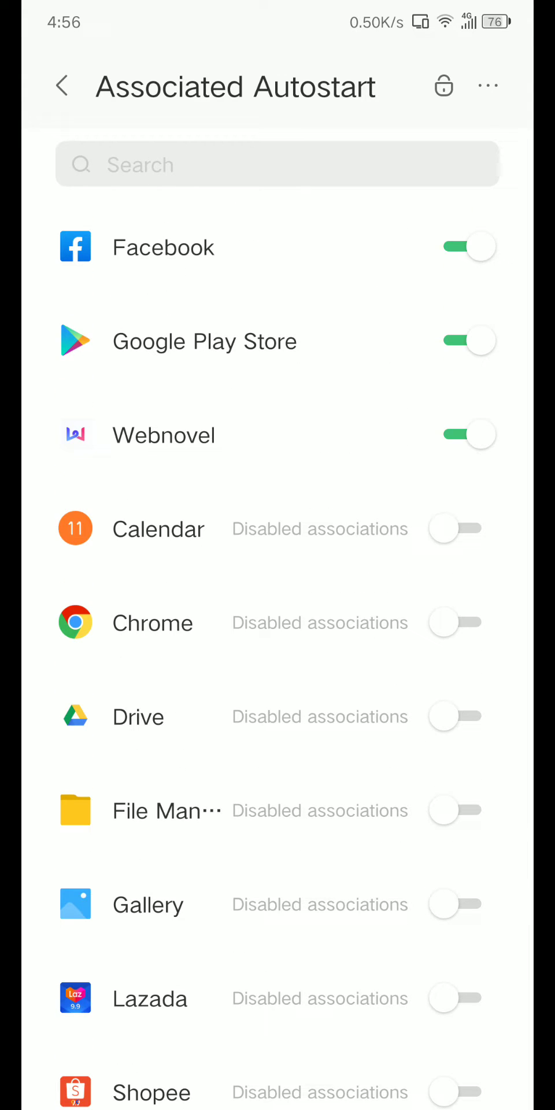
pyautogui.scroll(-3)
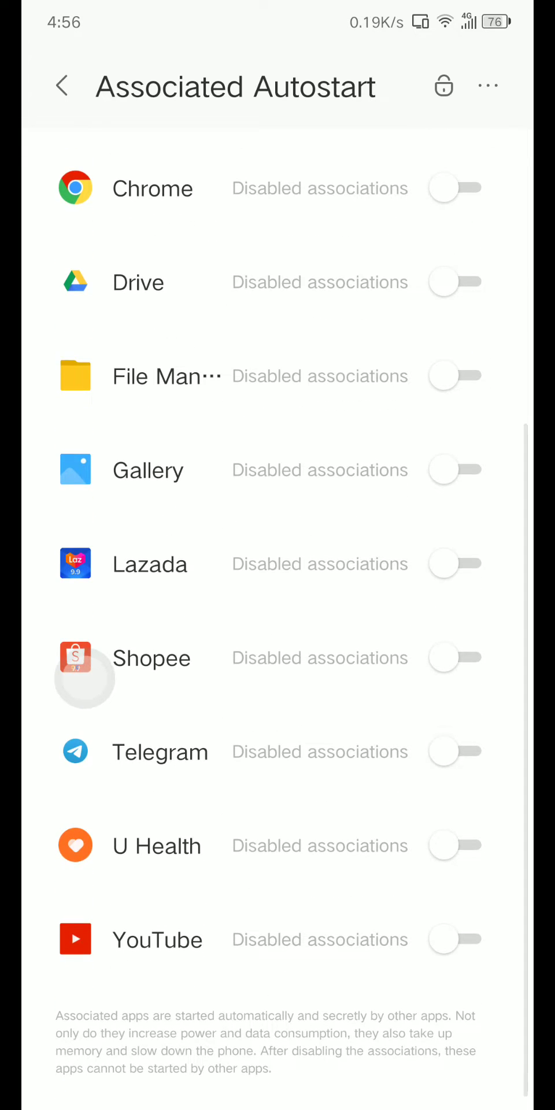
pyautogui.click(63, 85)
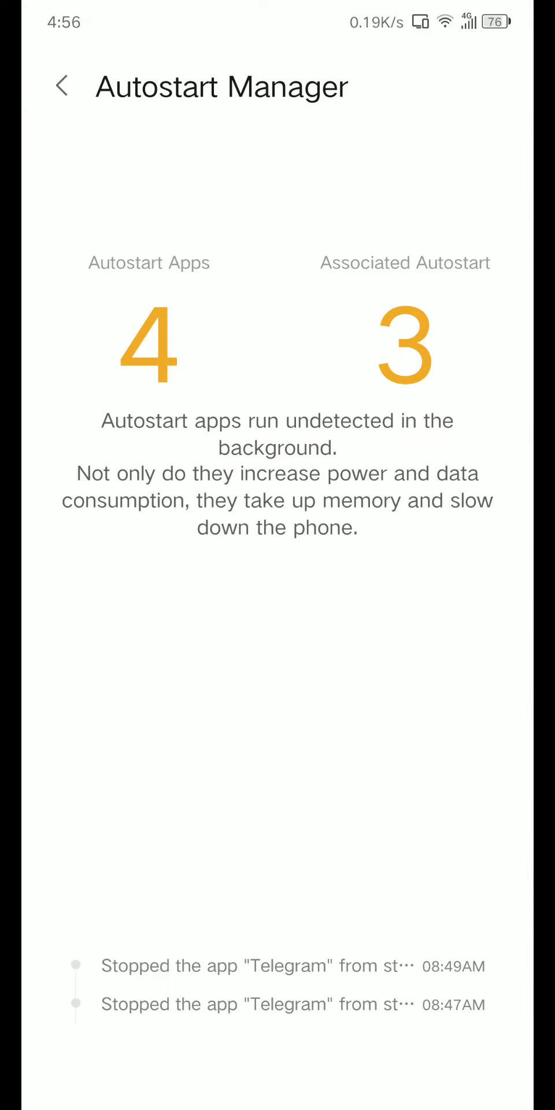
# - From Acceleration settings, review the Accelerate protection list of apps kept from cleanup
pyautogui.click(63, 85)
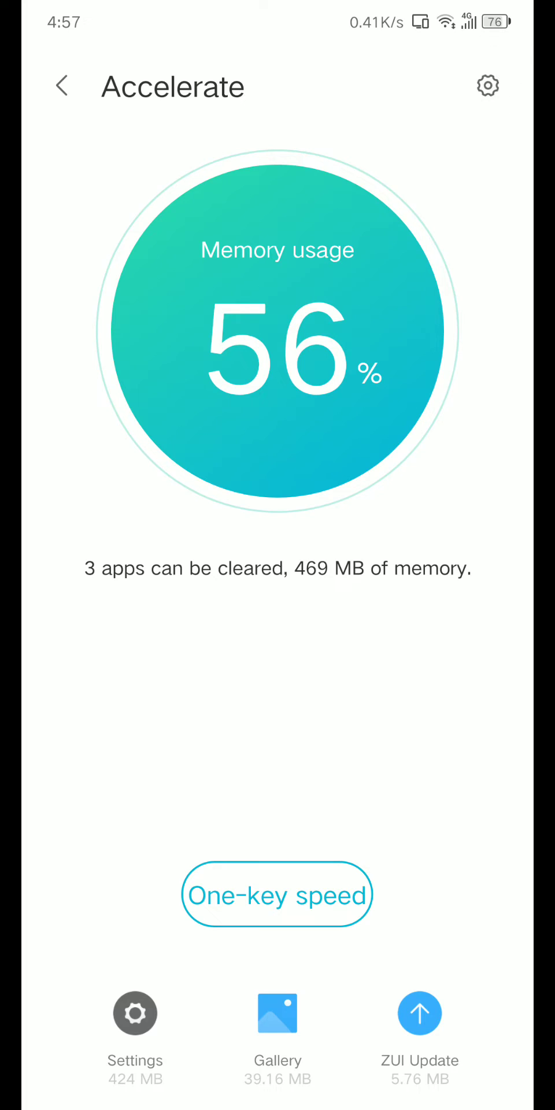
pyautogui.click(487, 85)
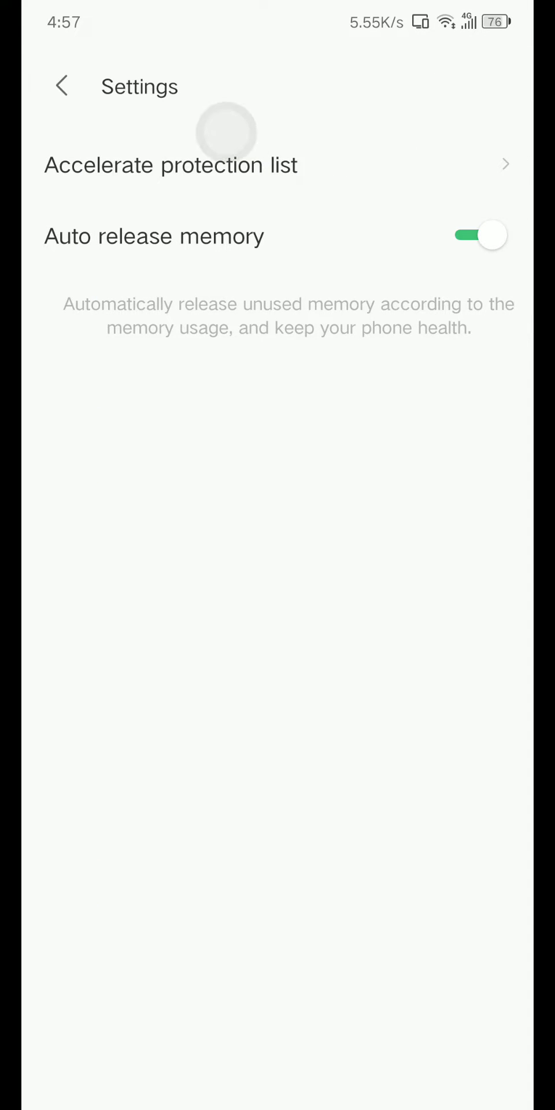
pyautogui.click(170, 164)
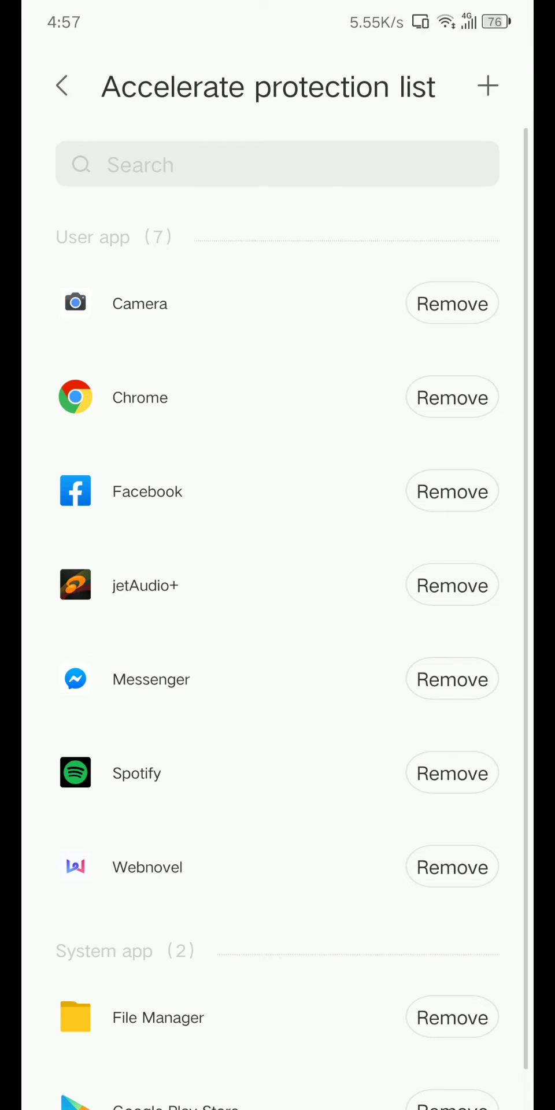
pyautogui.scroll(3)
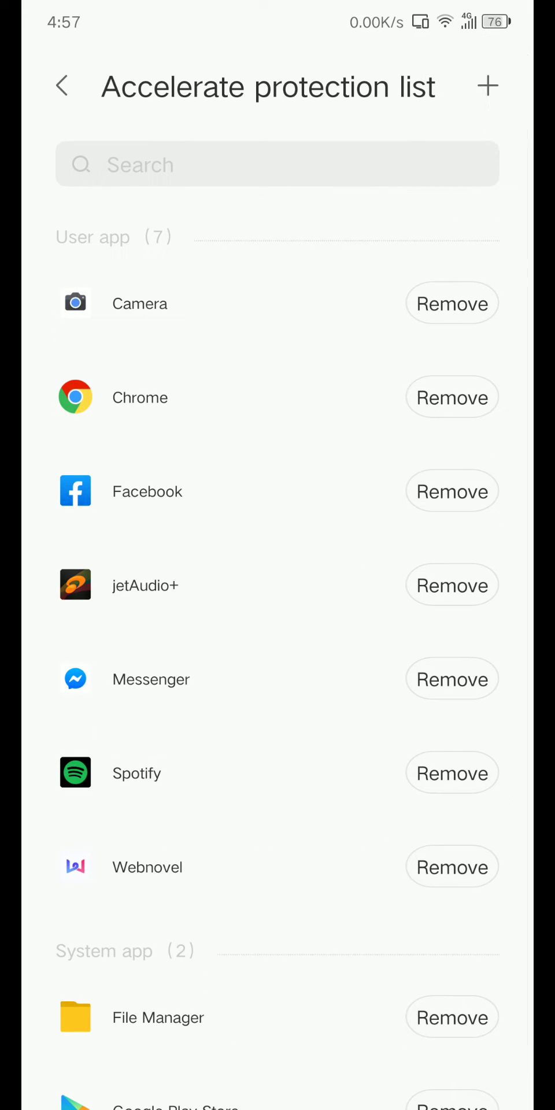
pyautogui.scroll(3)
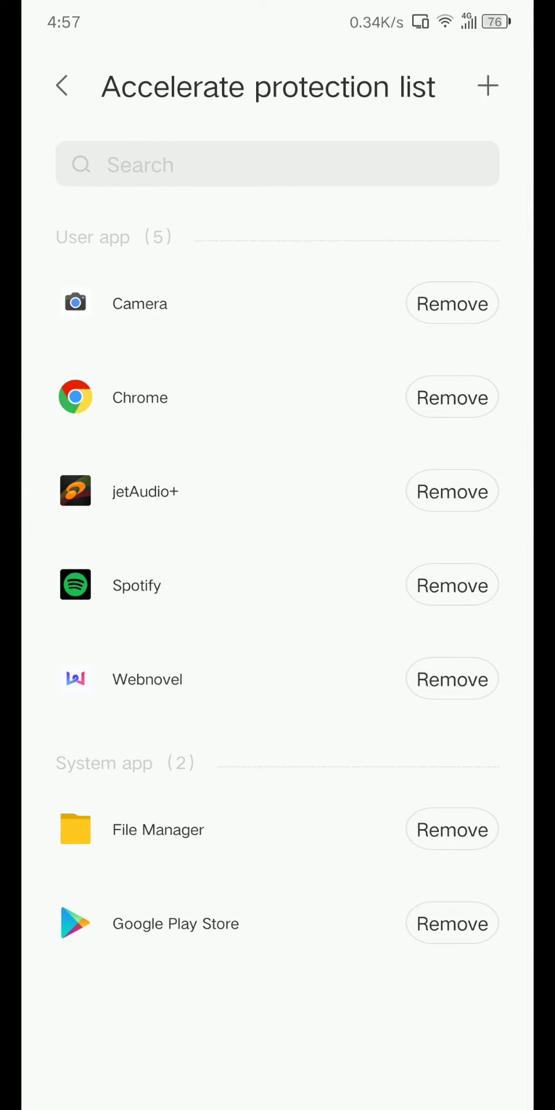
# - Search 'me' and 'f' to add Messenger and Facebook back to the protection list
pyautogui.click(487, 86)
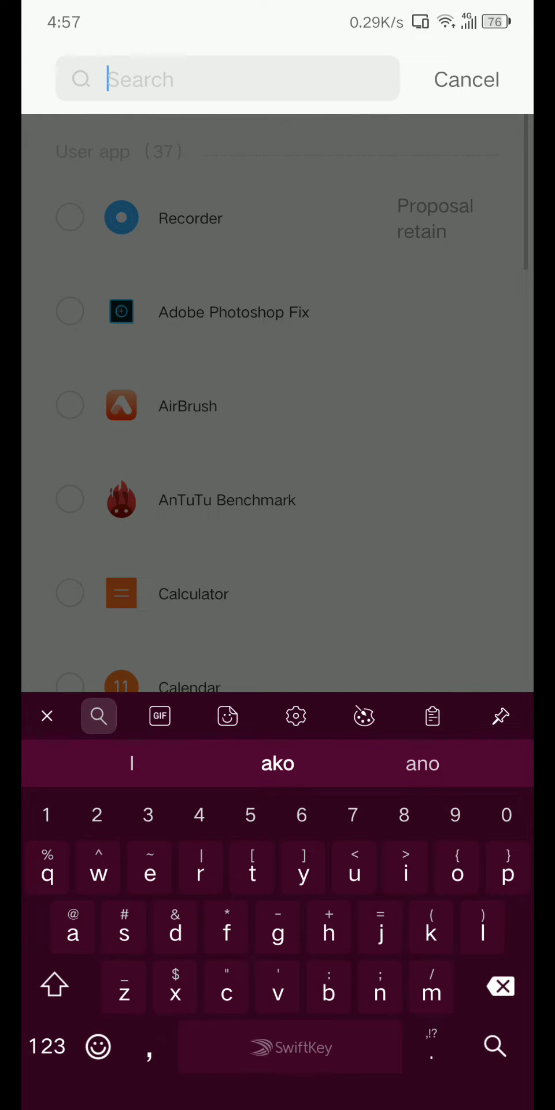
pyautogui.write('me')
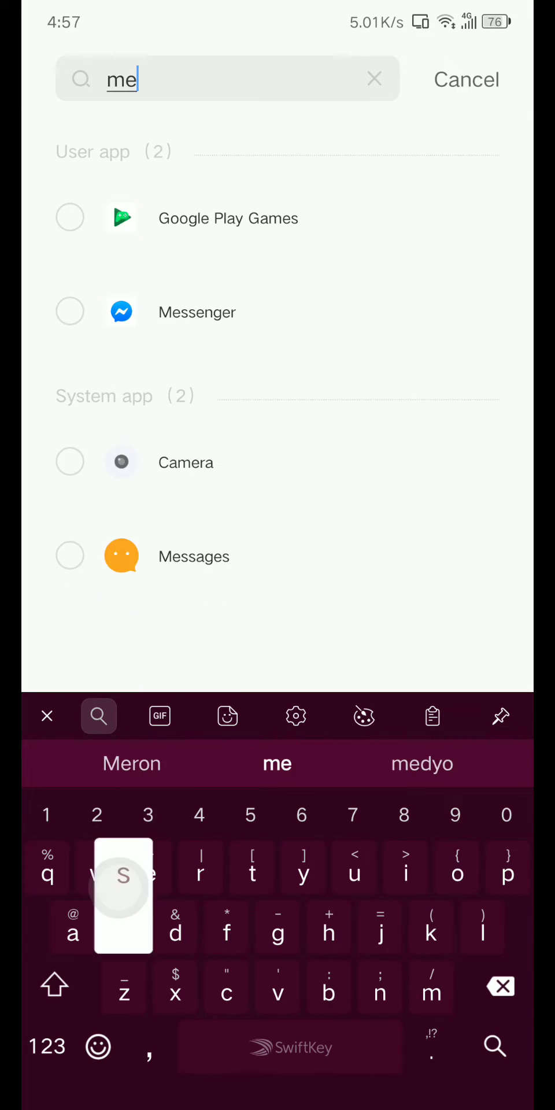
pyautogui.click(374, 79)
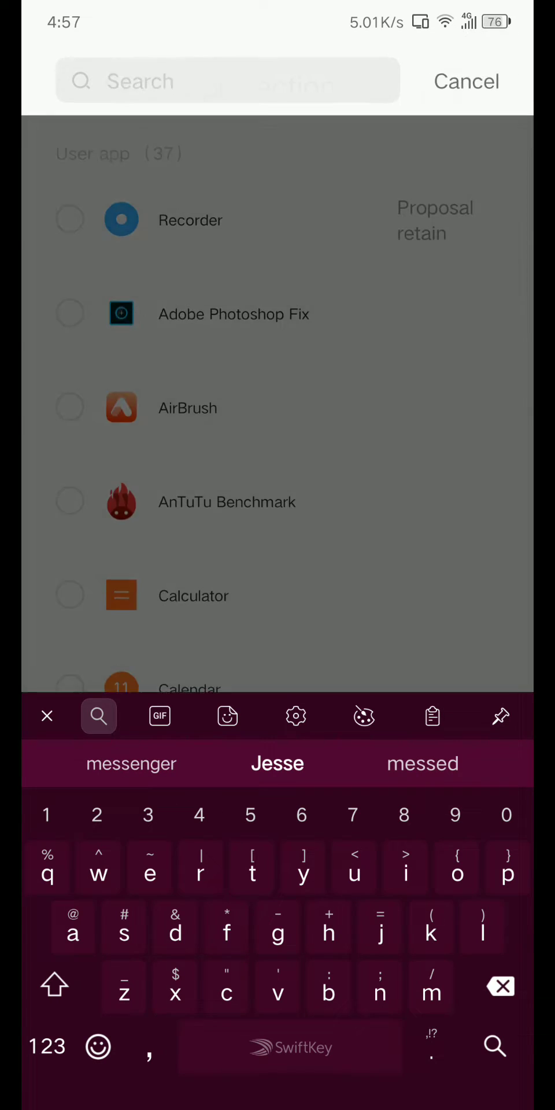
pyautogui.write('f')
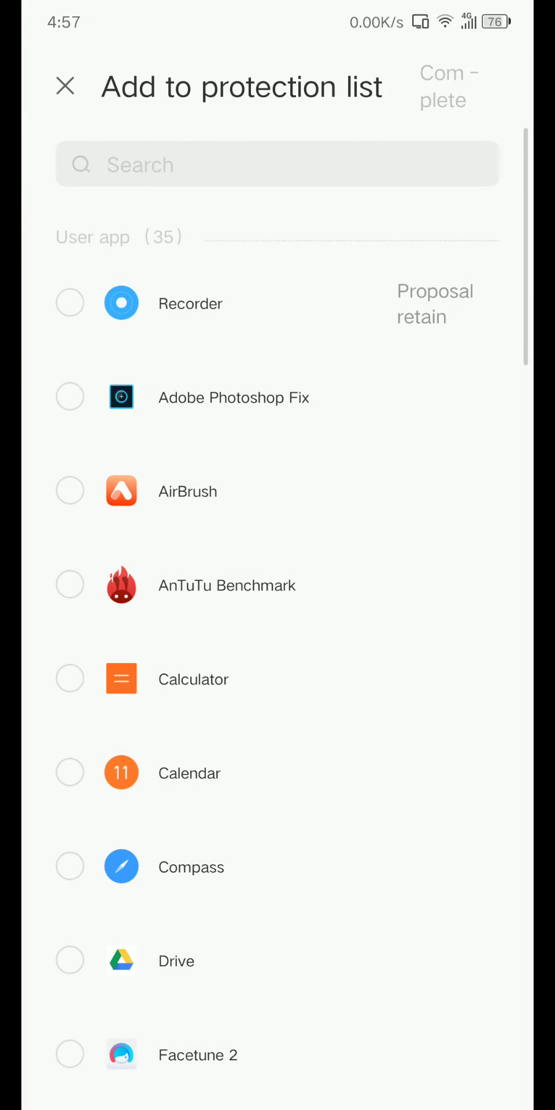
pyautogui.click(443, 86)
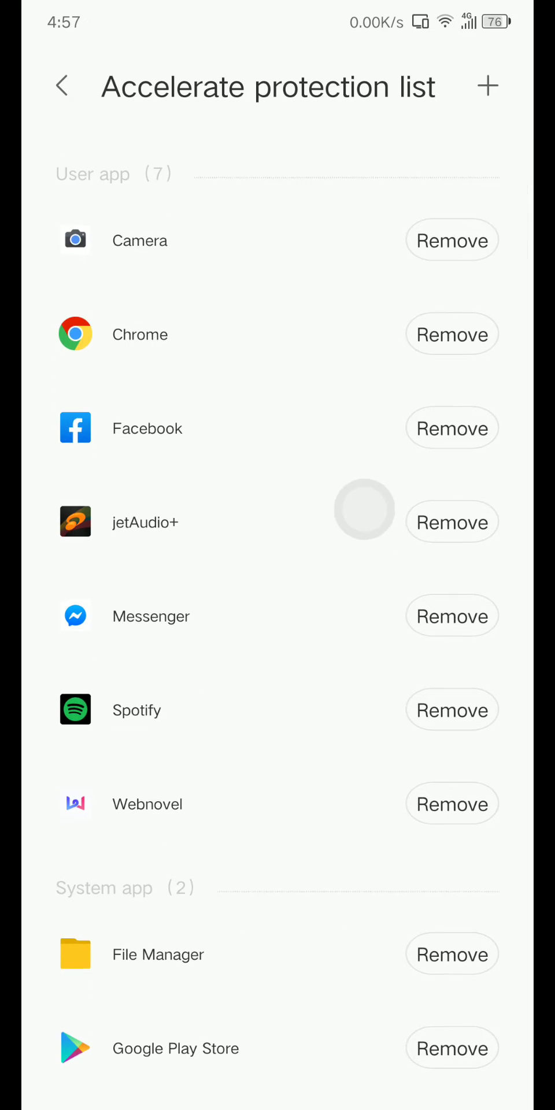
# - Review the seven-app protection list and return to the home screen
pyautogui.scroll(-3)
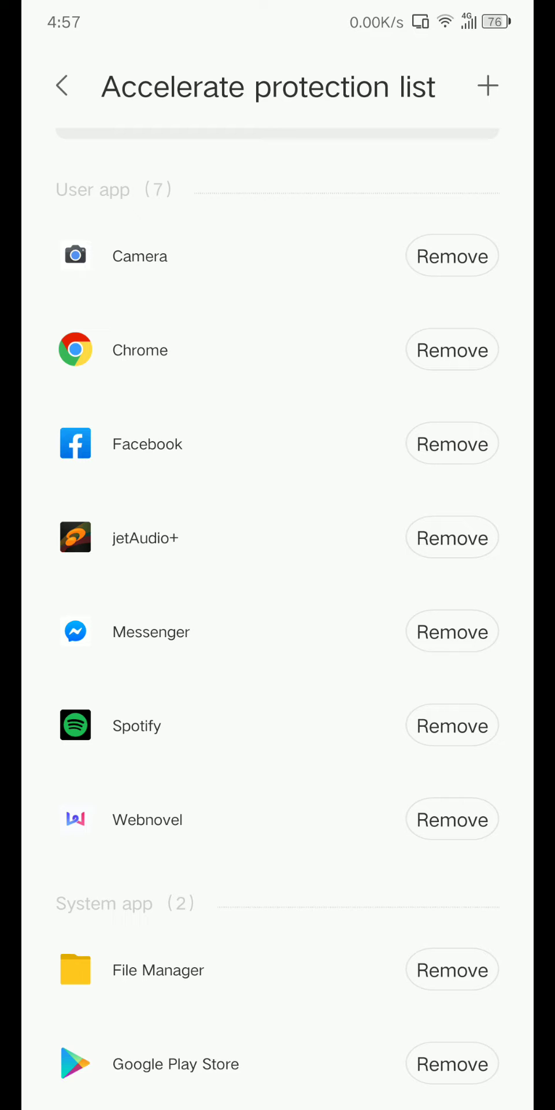
pyautogui.click(63, 85)
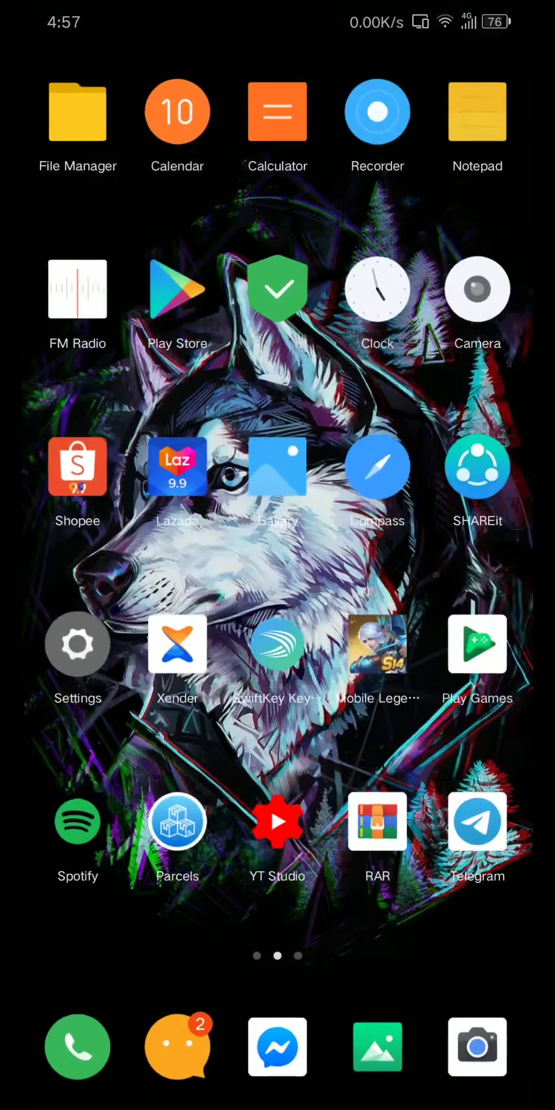
# - In Settings app info, confirm Facebook's Show notifications is allowed, then return to the app list
pyautogui.click(77, 644)
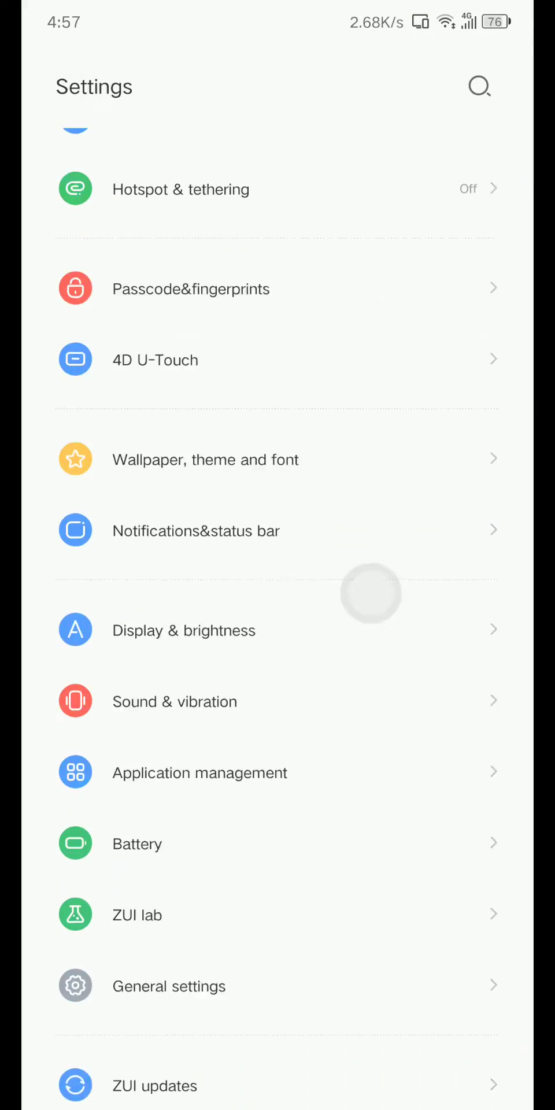
pyautogui.click(200, 772)
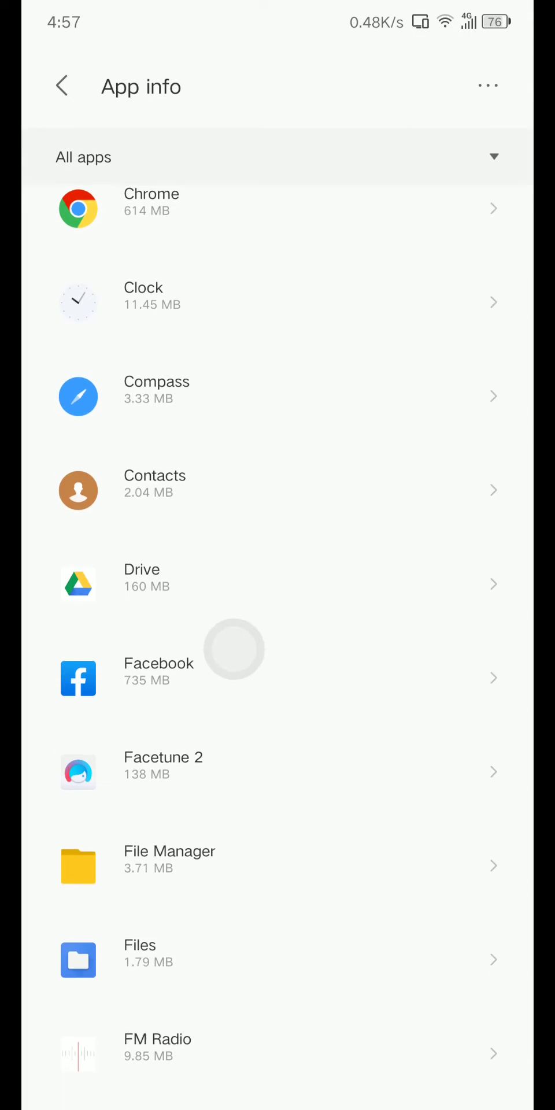
pyautogui.click(159, 669)
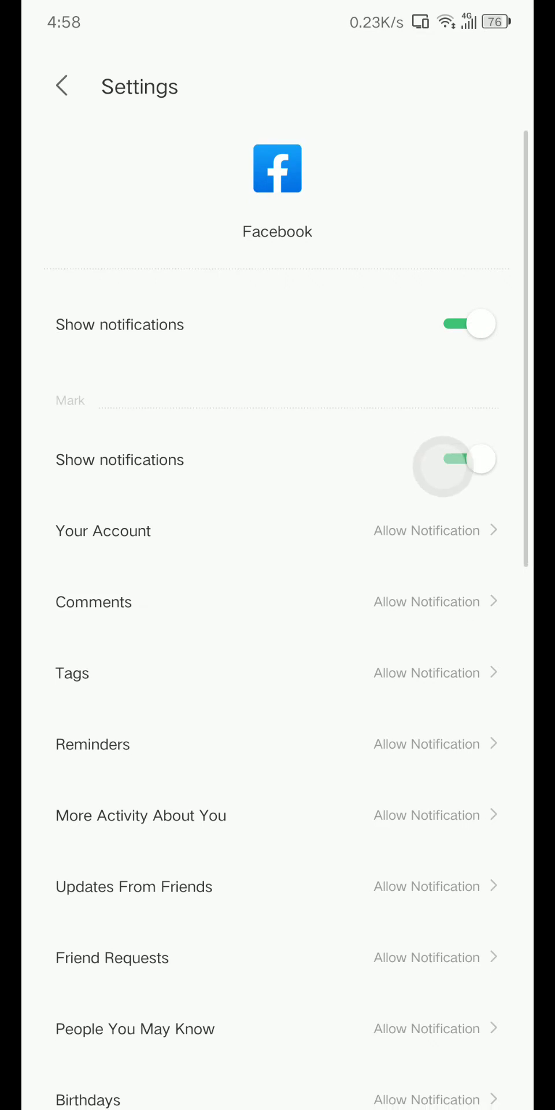
pyautogui.click(60, 85)
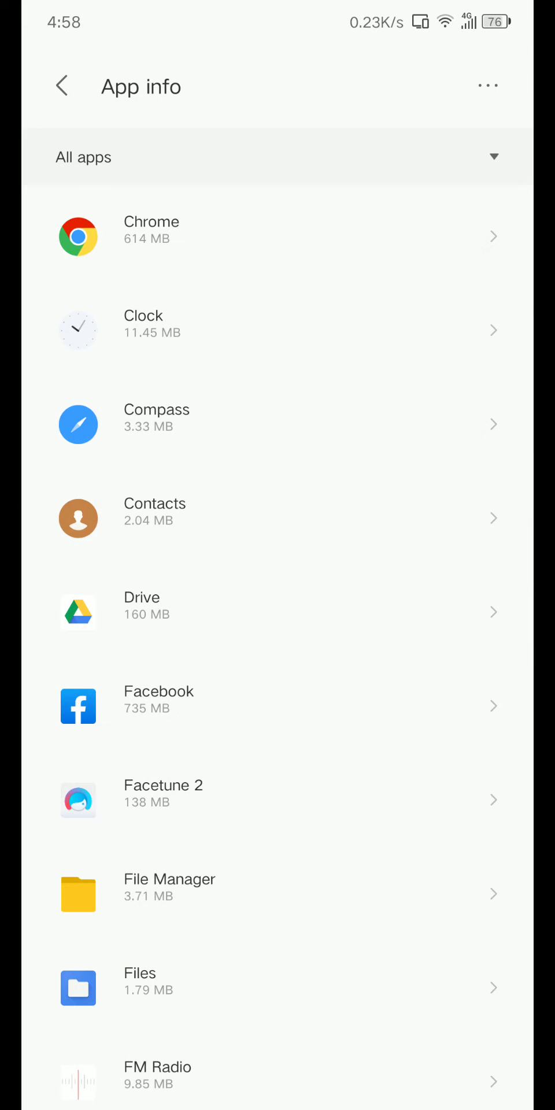
pyautogui.click(62, 86)
pyautogui.write('b')
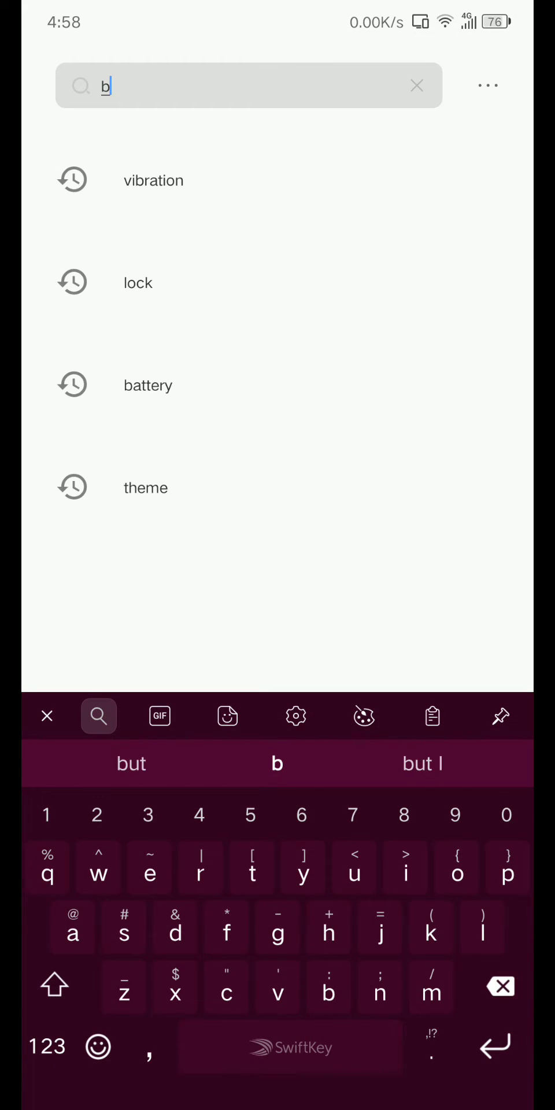
# - Search settings for 'batter' and go to the Battery Optimization list
pyautogui.write('atter')
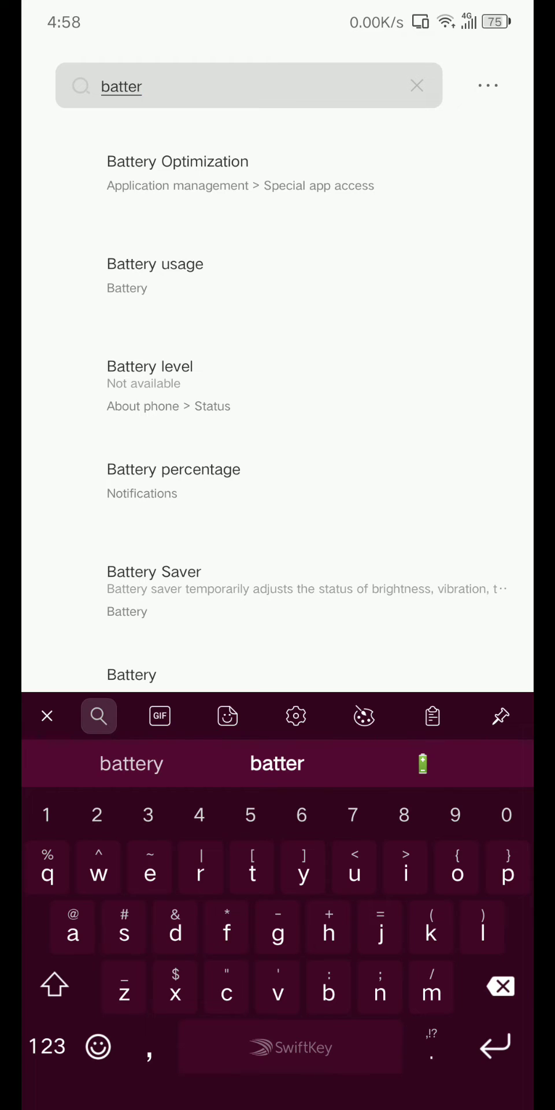
pyautogui.click(177, 173)
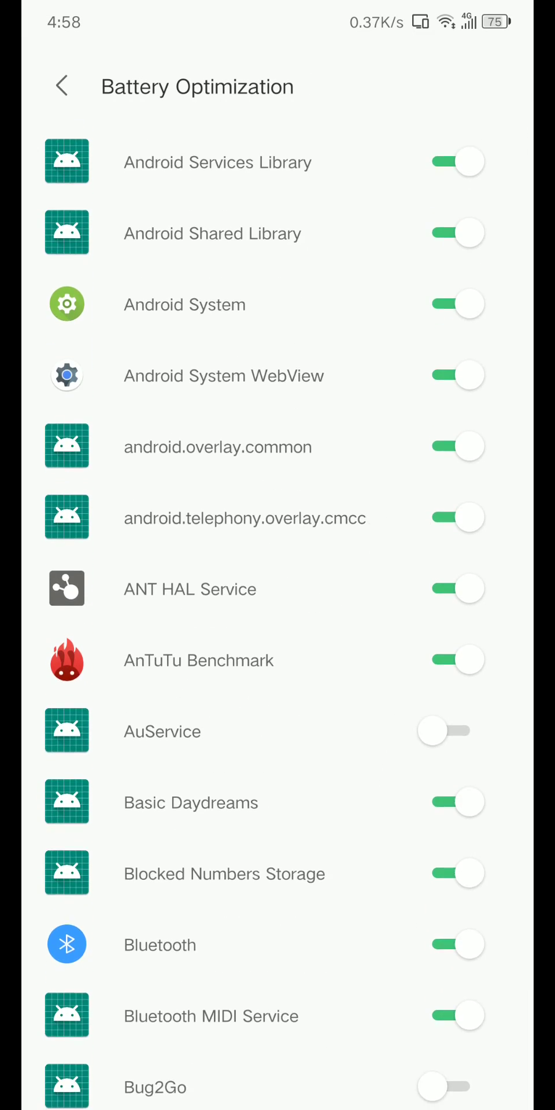
# - Scroll through the Battery Optimization list to reach YouTube and switch its optimization off
pyautogui.scroll(-3)
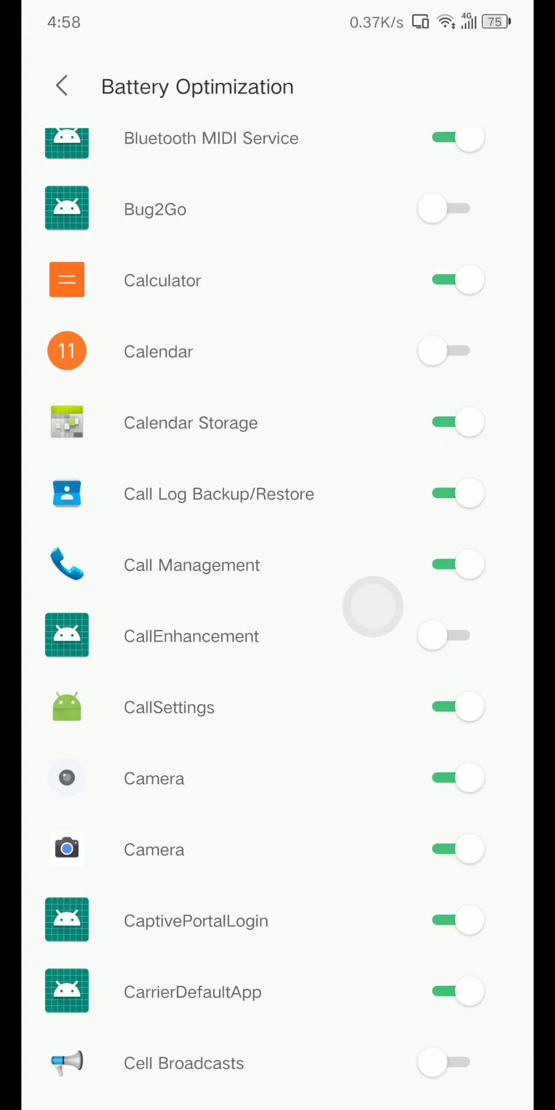
pyautogui.scroll(3)
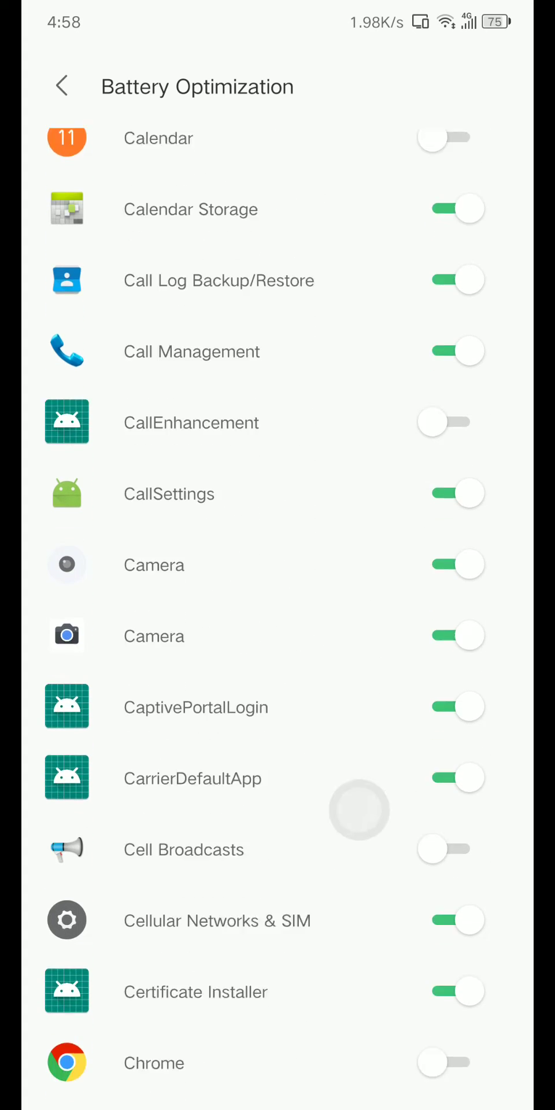
pyautogui.scroll(-3)
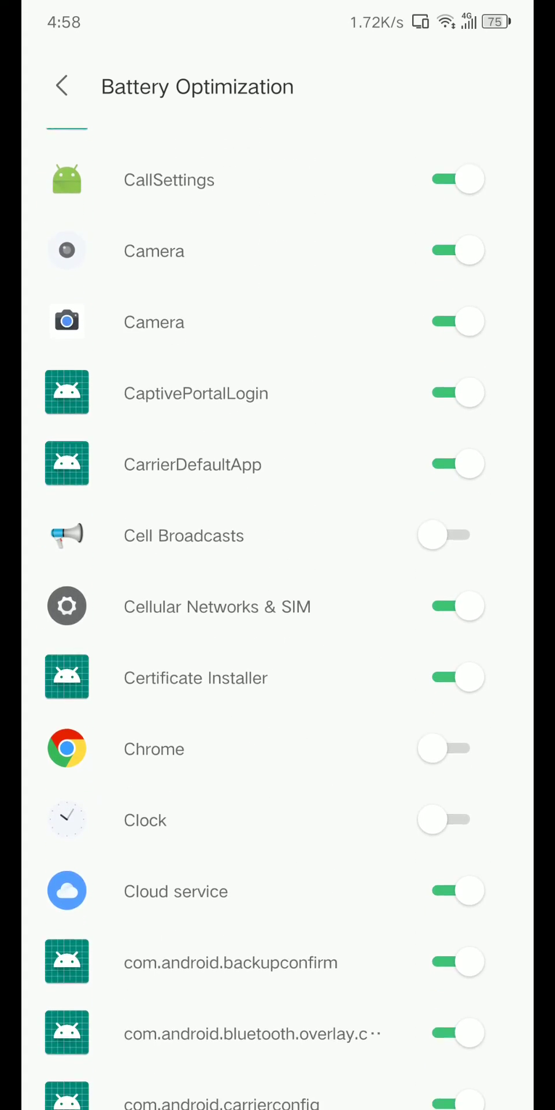
pyautogui.scroll(-3)
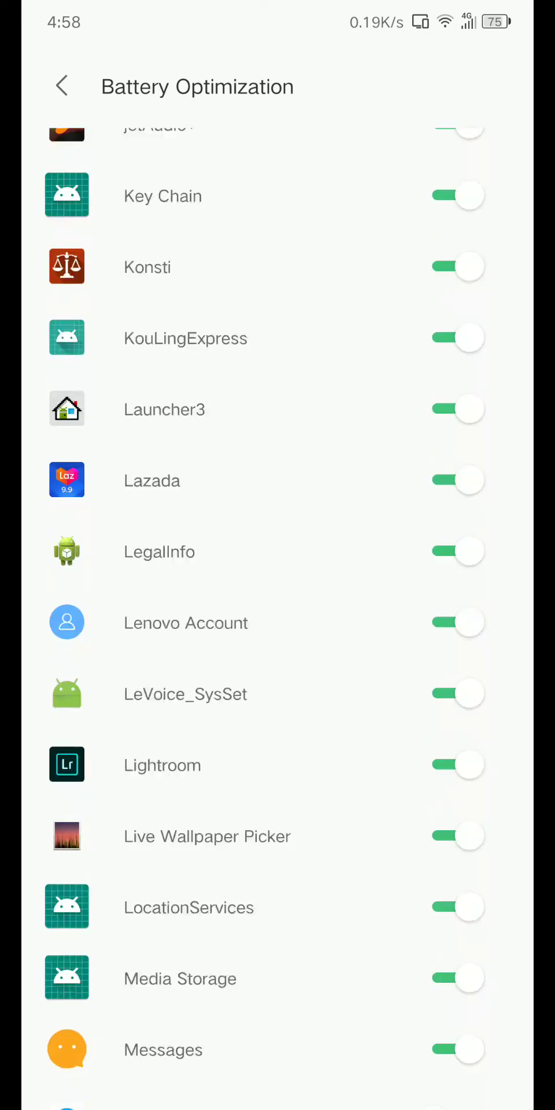
pyautogui.scroll(-3)
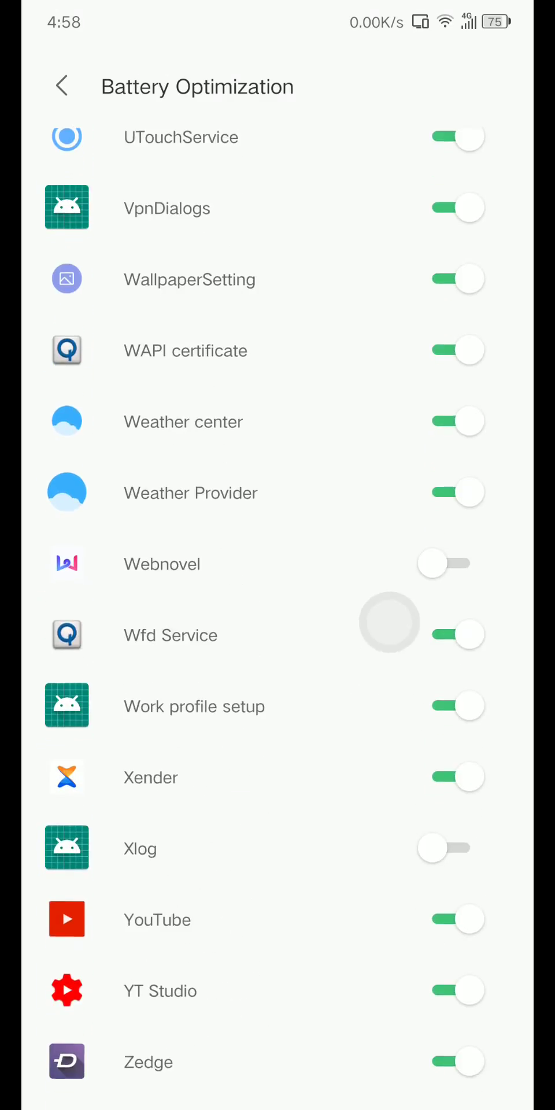
pyautogui.scroll(-3)
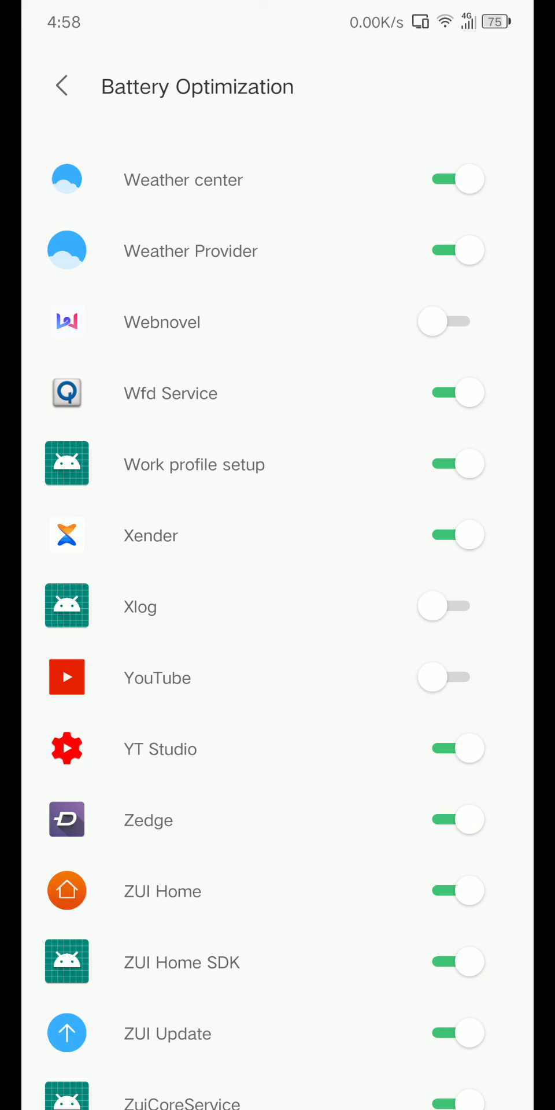